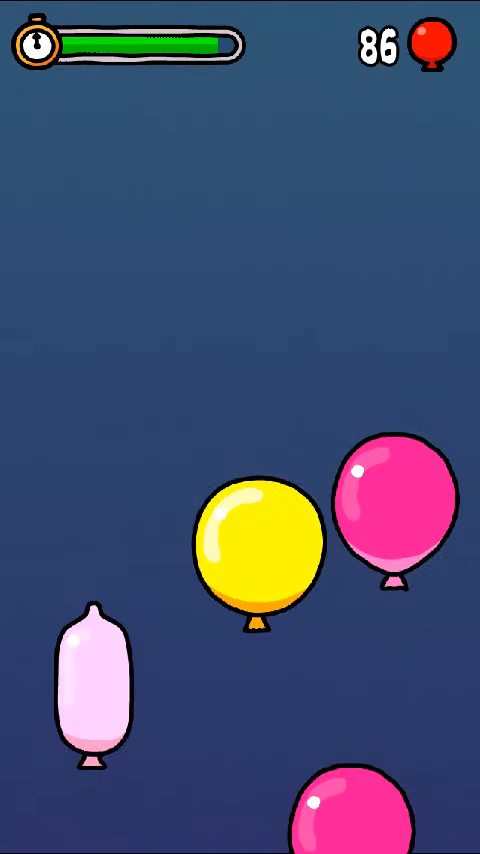
Pop rising balloons one after another, taking the counter from 86 up to 197
{"action": "left_click", "coordinate": [252, 540]}
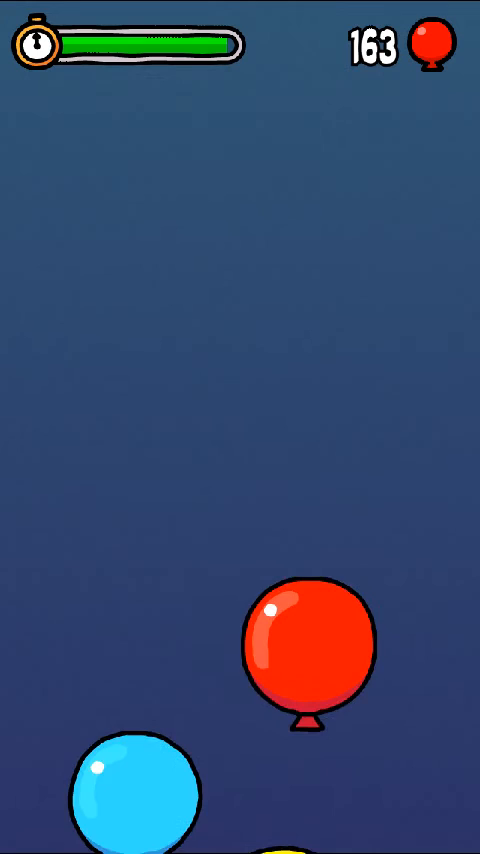
{"action": "left_click", "coordinate": [300, 650]}
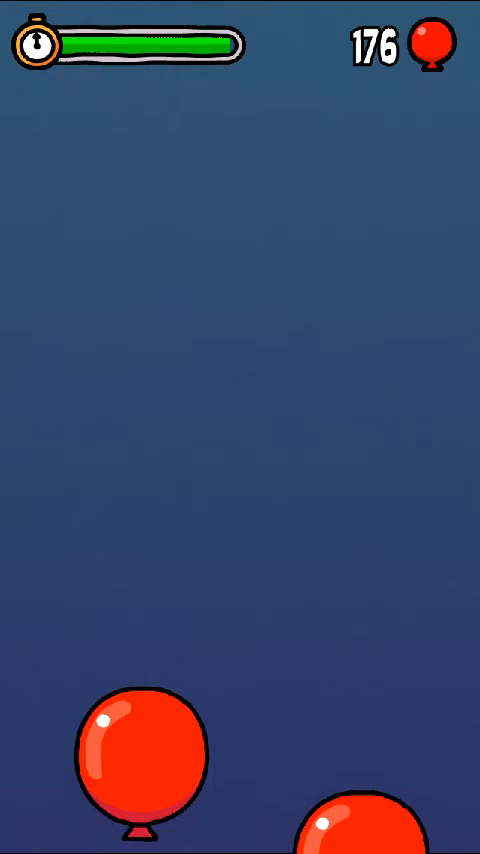
{"action": "left_click", "coordinate": [140, 756]}
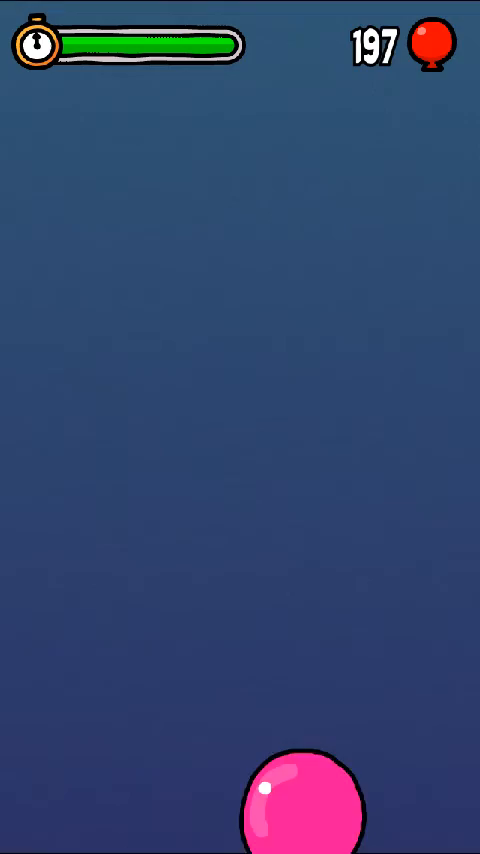
Keep popping each floating balloon until the tally reaches 376
{"action": "left_click", "coordinate": [308, 798]}
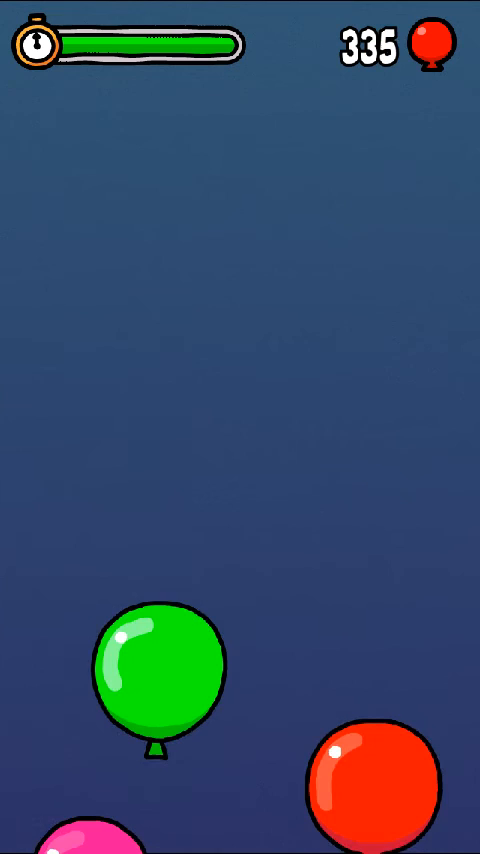
{"action": "left_click", "coordinate": [156, 670]}
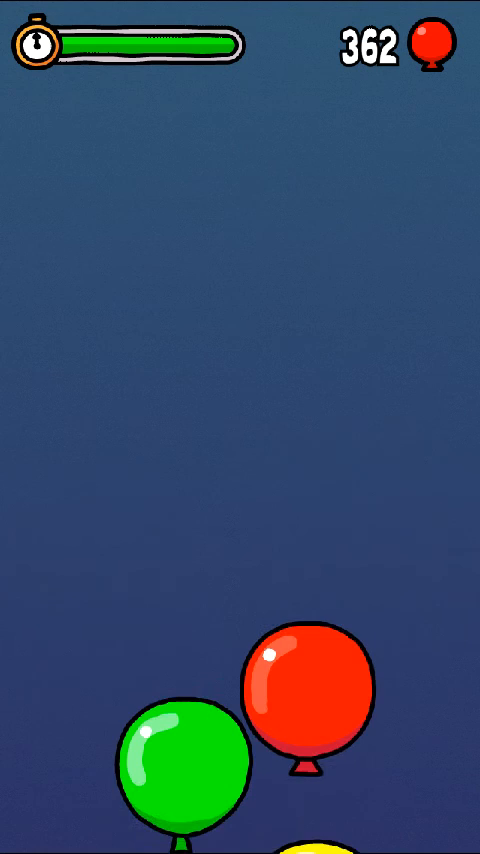
{"action": "left_click", "coordinate": [304, 696]}
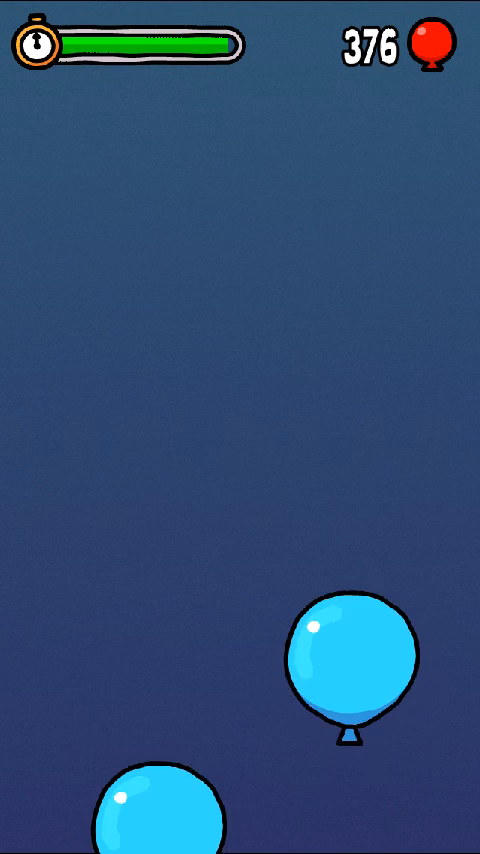